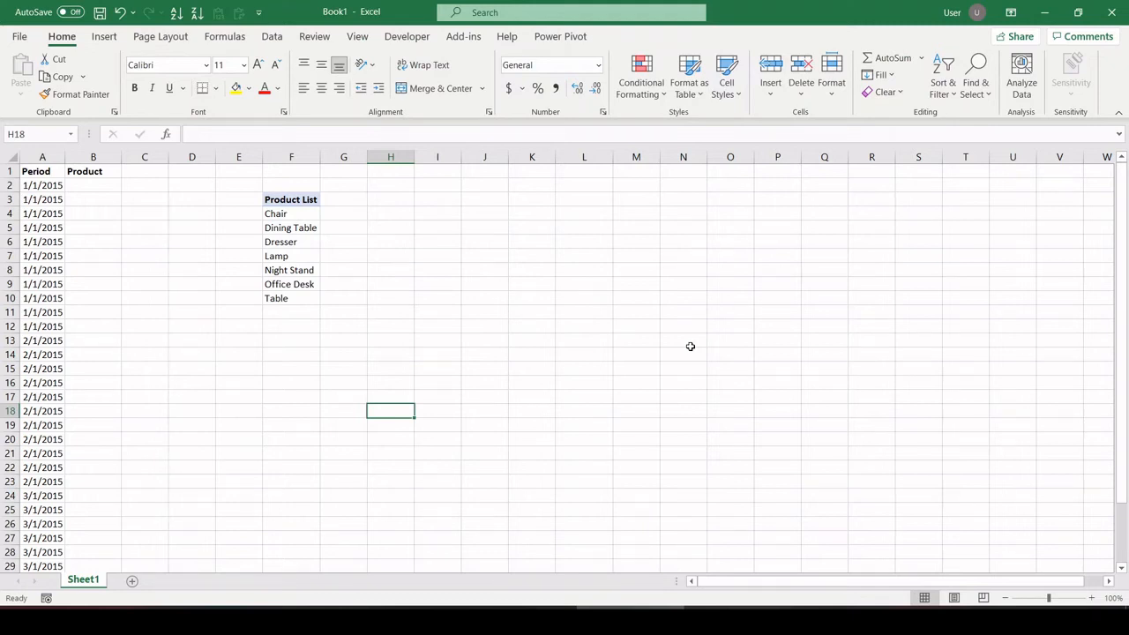
# - Review the Product List (Chair to Table) and the empty Product column, selecting cell B2
pyautogui.click(291, 213)
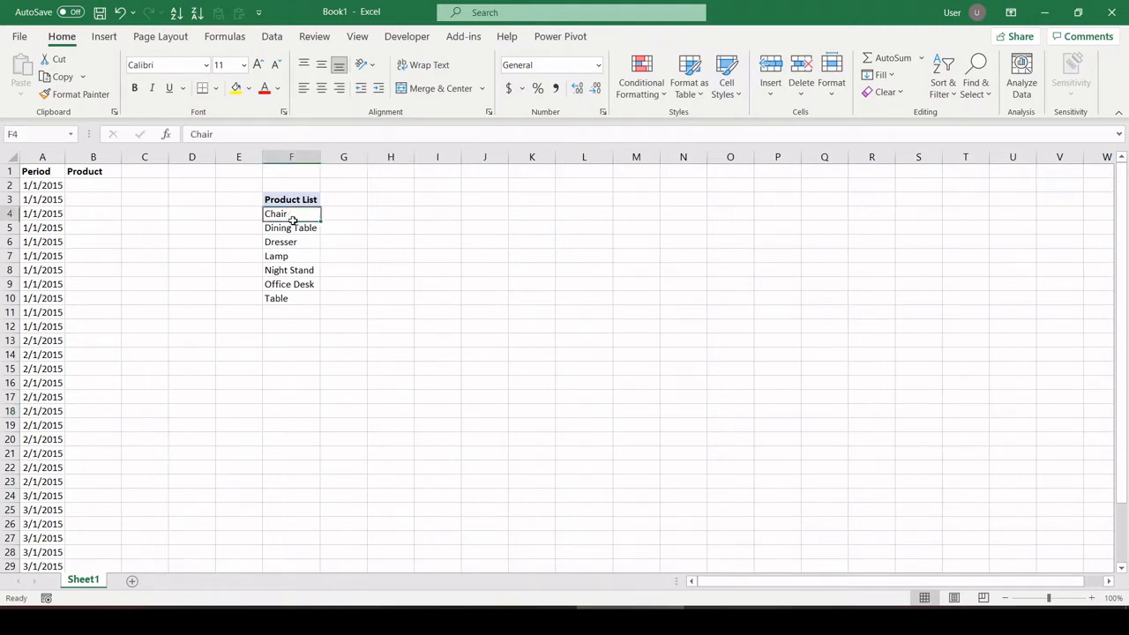
pyautogui.moveTo(291, 213); pyautogui.dragTo(291, 298)
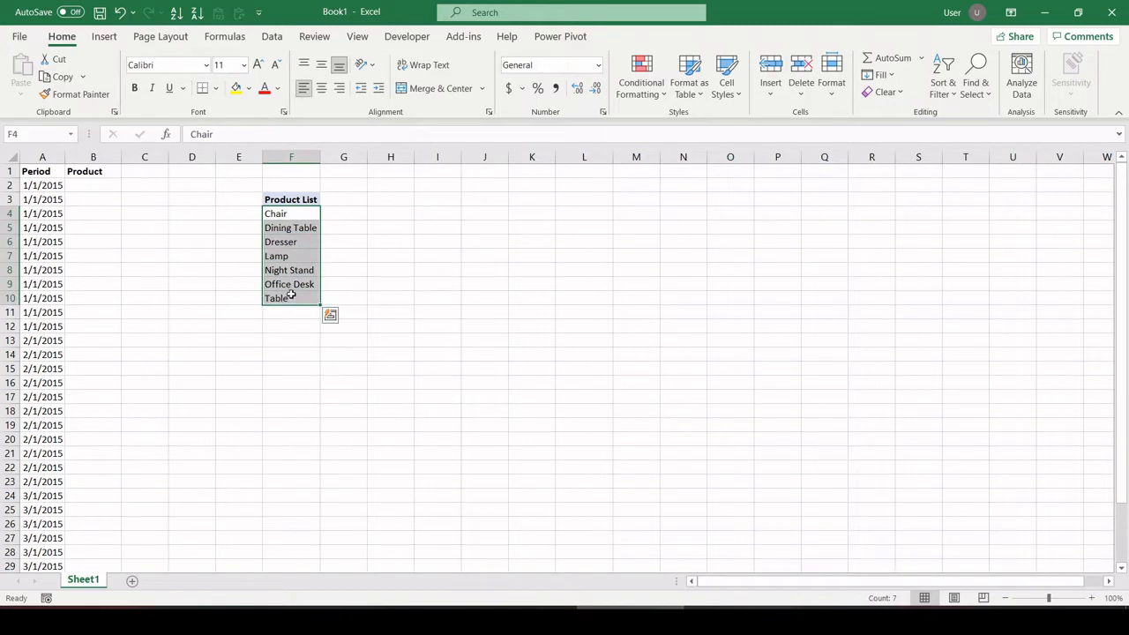
pyautogui.click(92, 198)
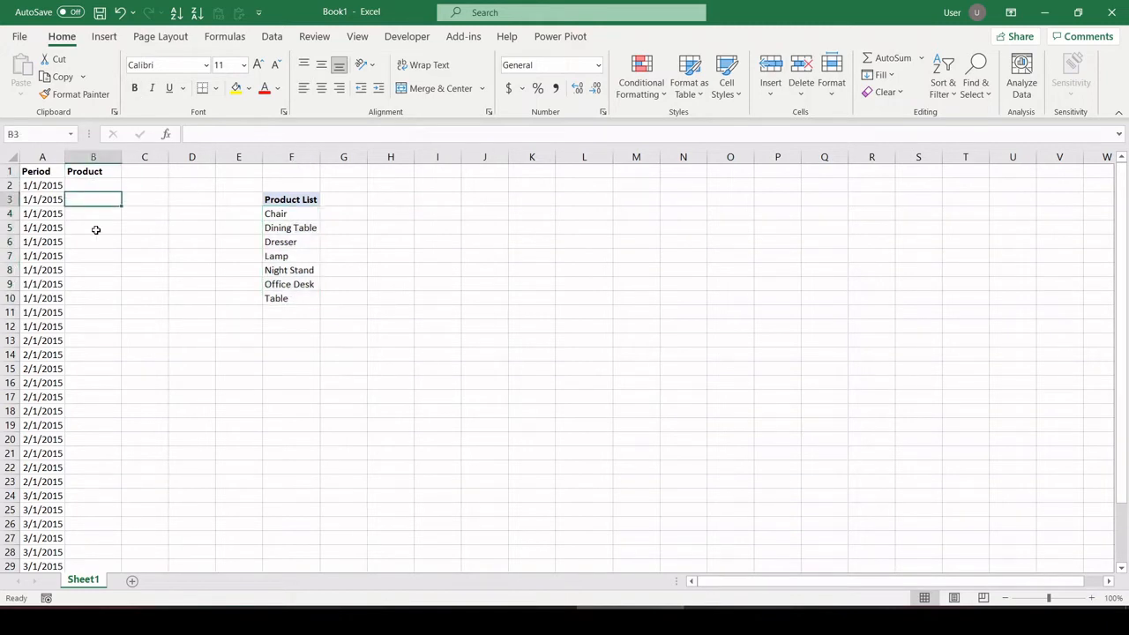
pyautogui.click(92, 425)
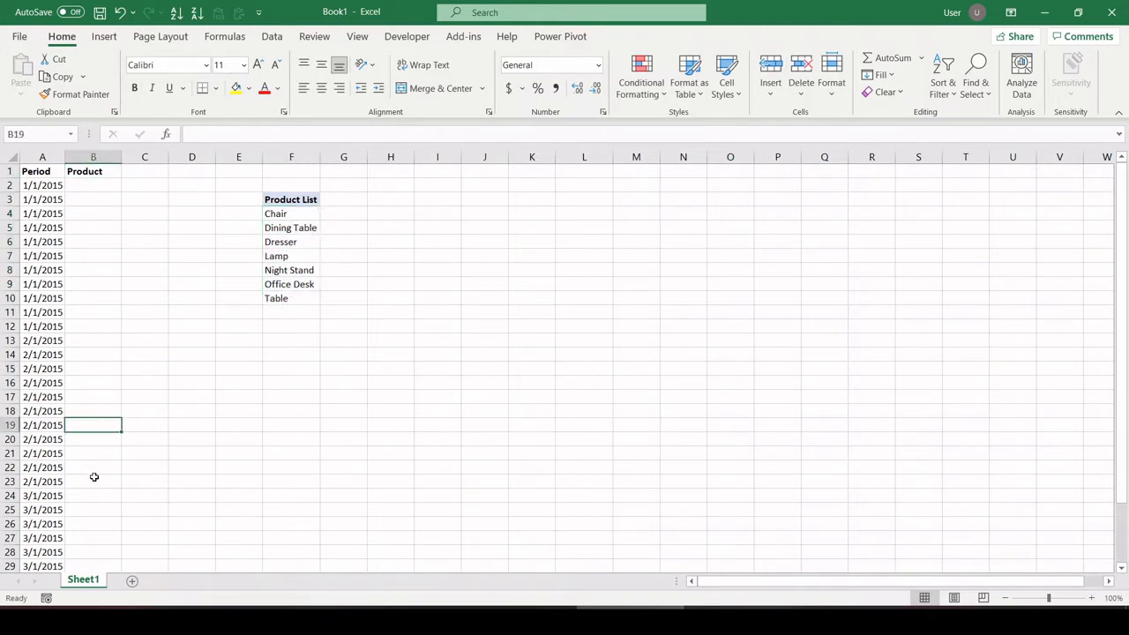
pyautogui.click(92, 186)
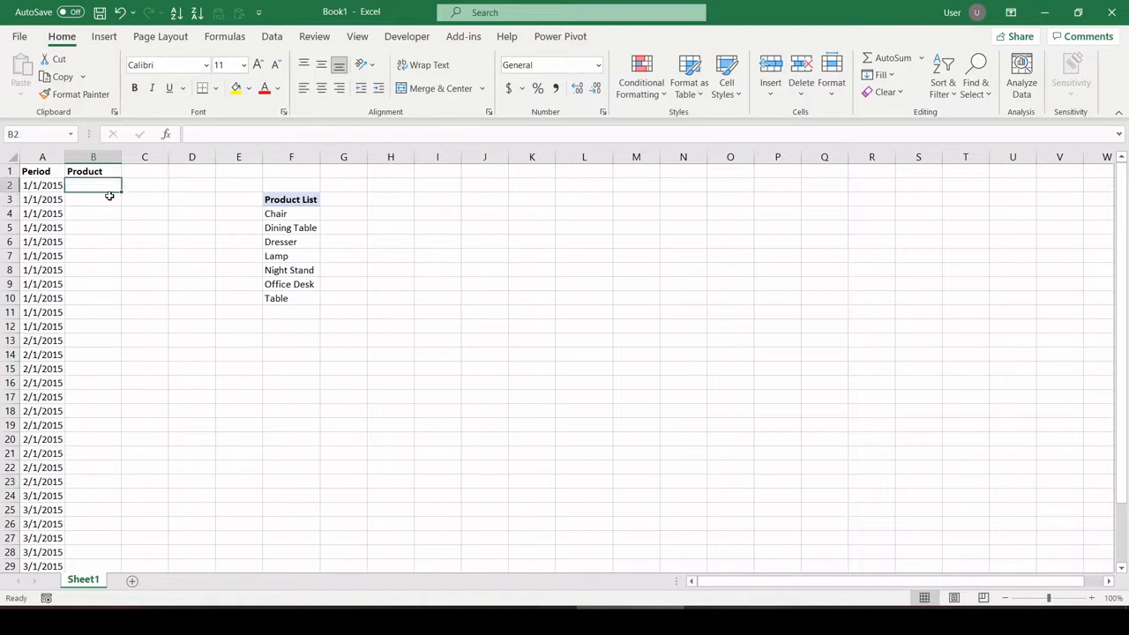
# - Enter =INDEX(F4:F10,2) in B2 to return the list's second item
pyautogui.write('=inde')
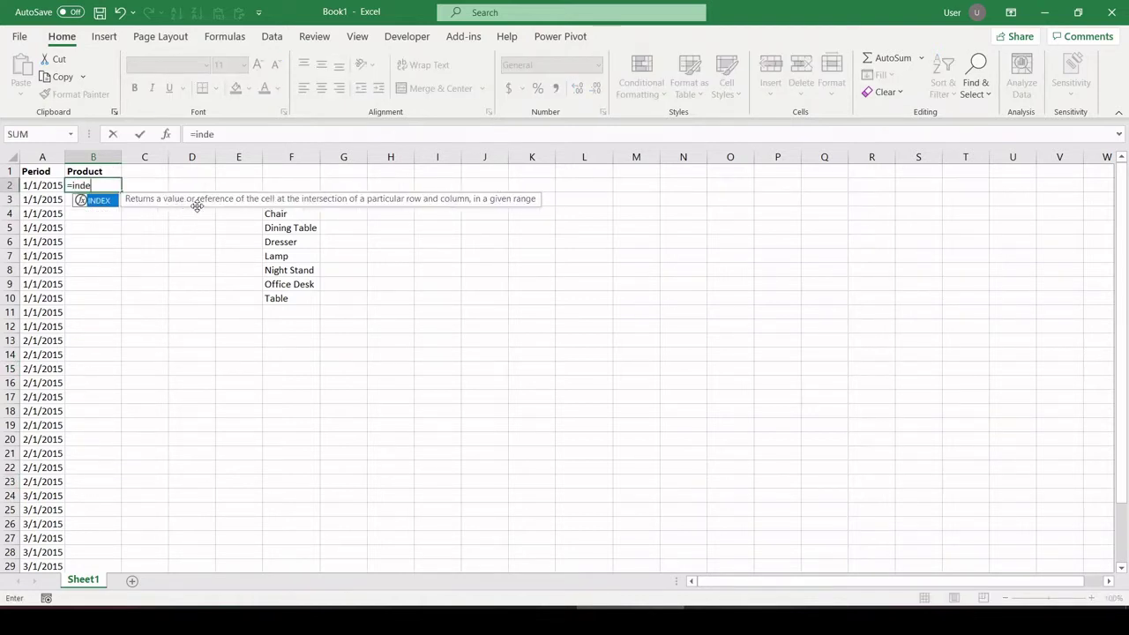
pyautogui.write('x(')
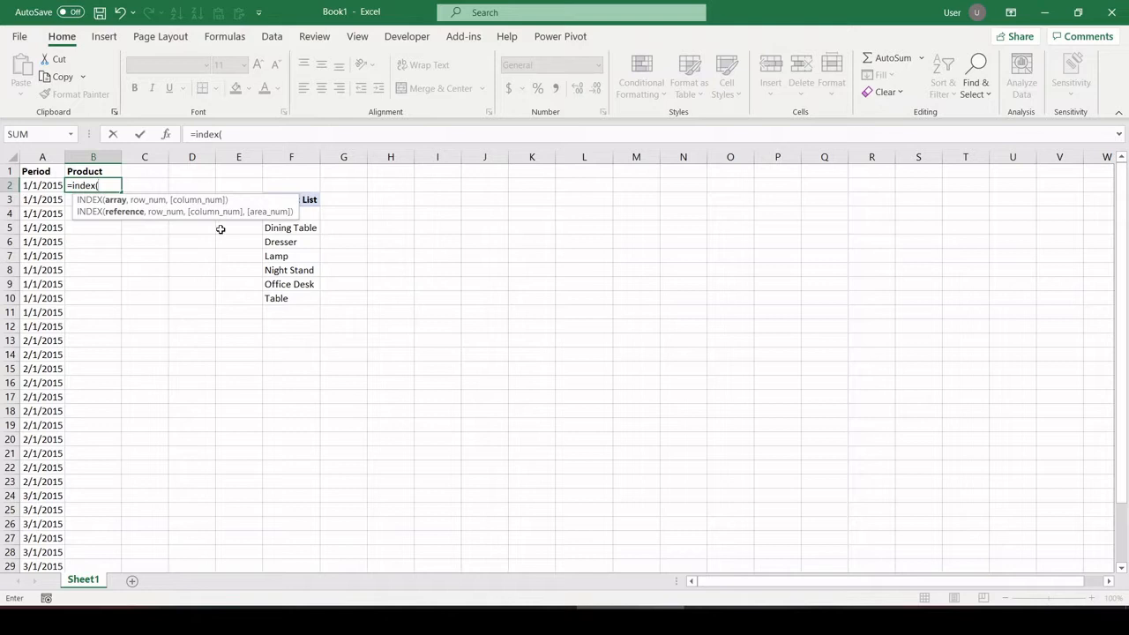
pyautogui.moveTo(290, 228); pyautogui.dragTo(289, 299)
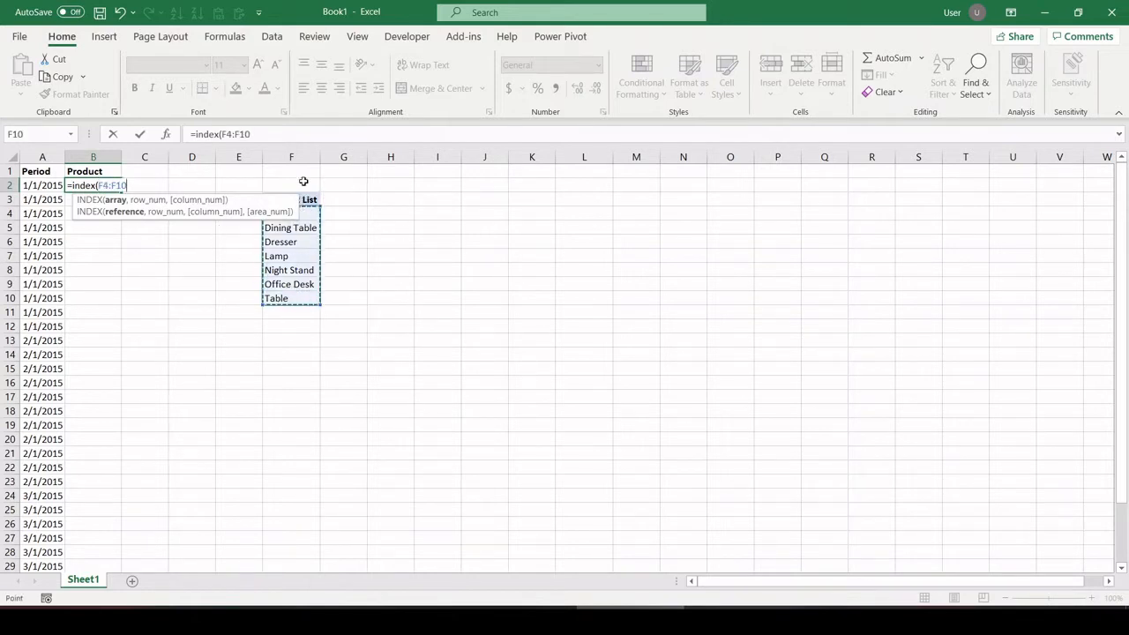
pyautogui.write(',2)')
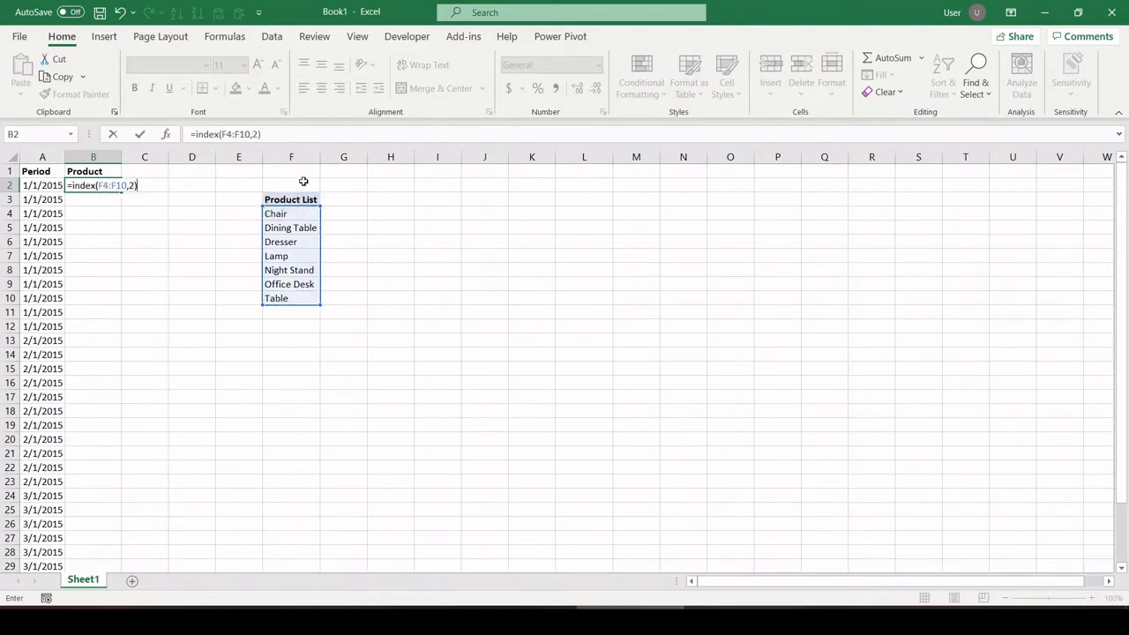
pyautogui.moveTo(281, 228)
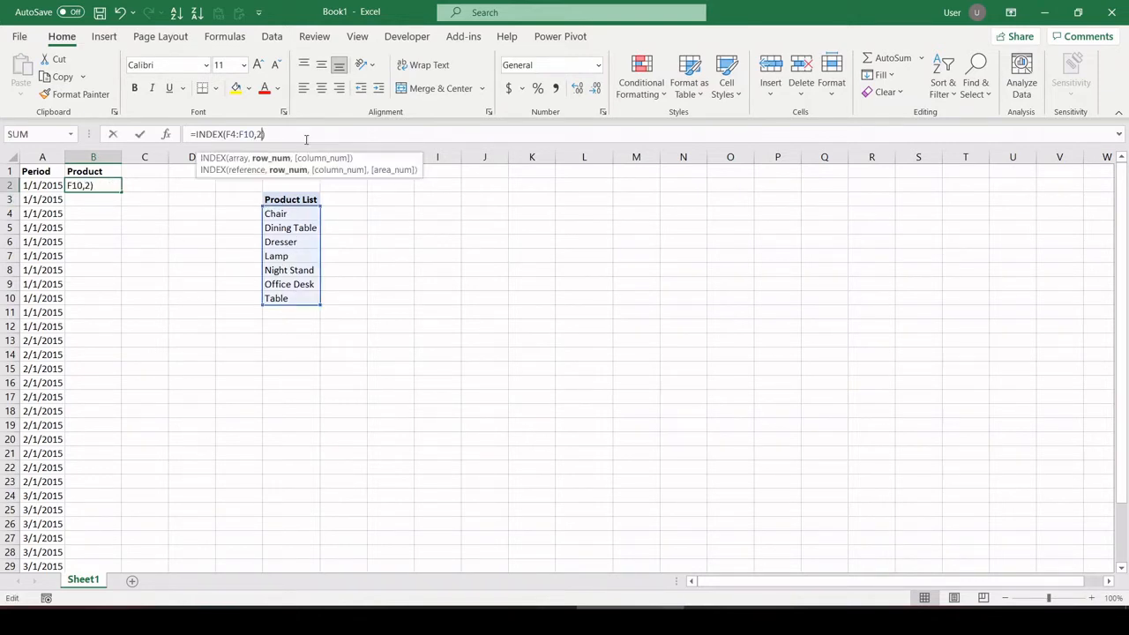
# - Replace the 2 with RANDBETWEEN(1,ROWS(F4:F10)) so B2 returns a random product, currently Chair
pyautogui.write('rand')
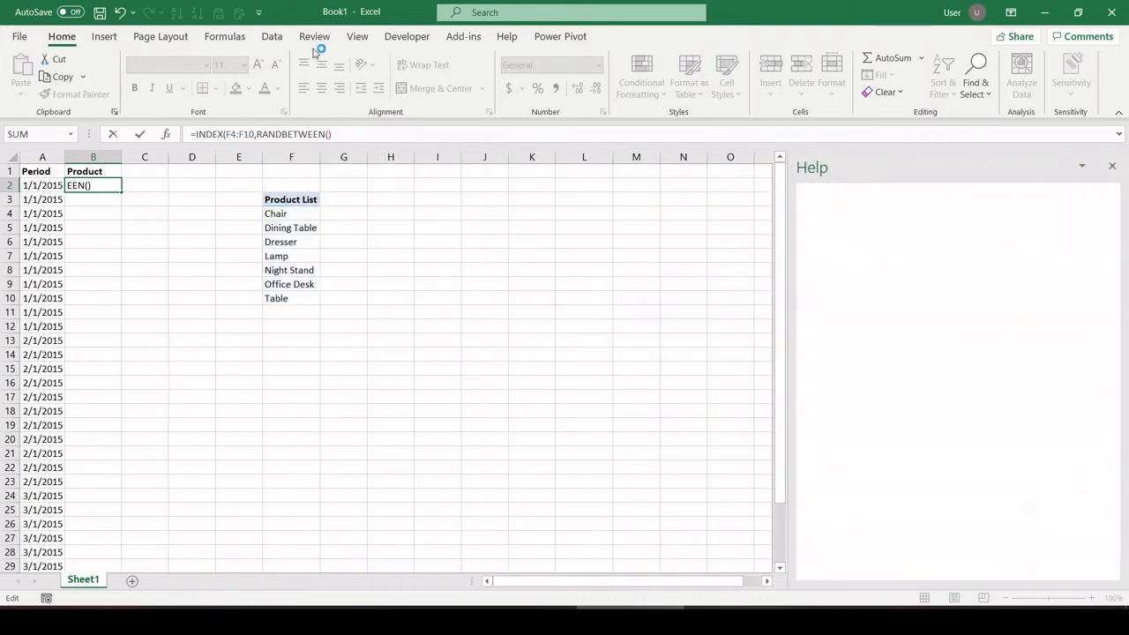
pyautogui.write('1')
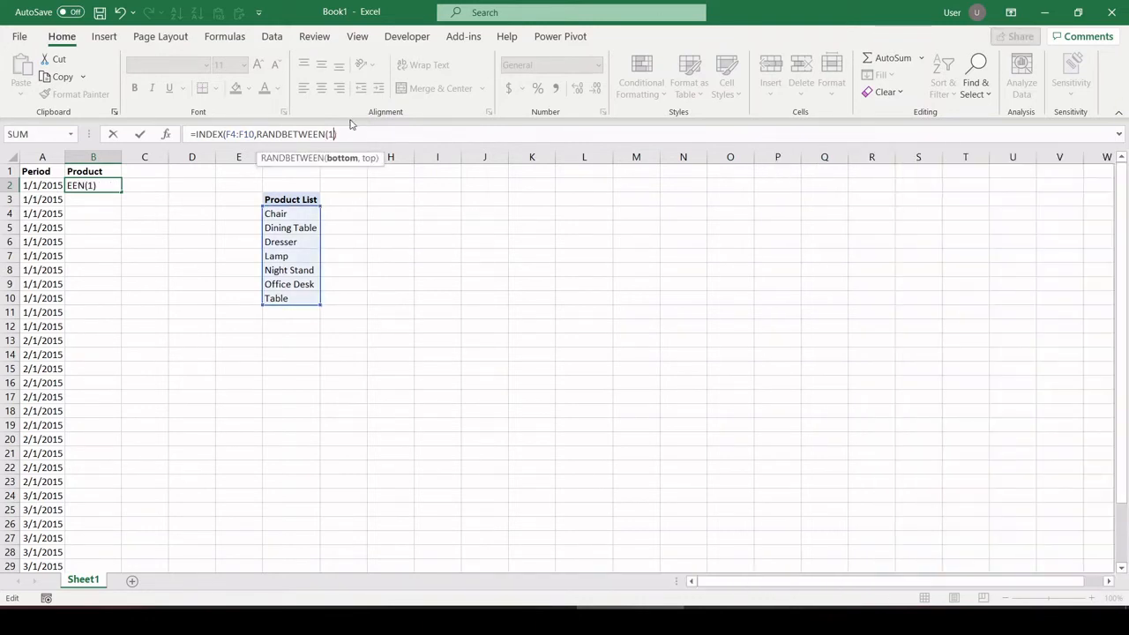
pyautogui.write(',')
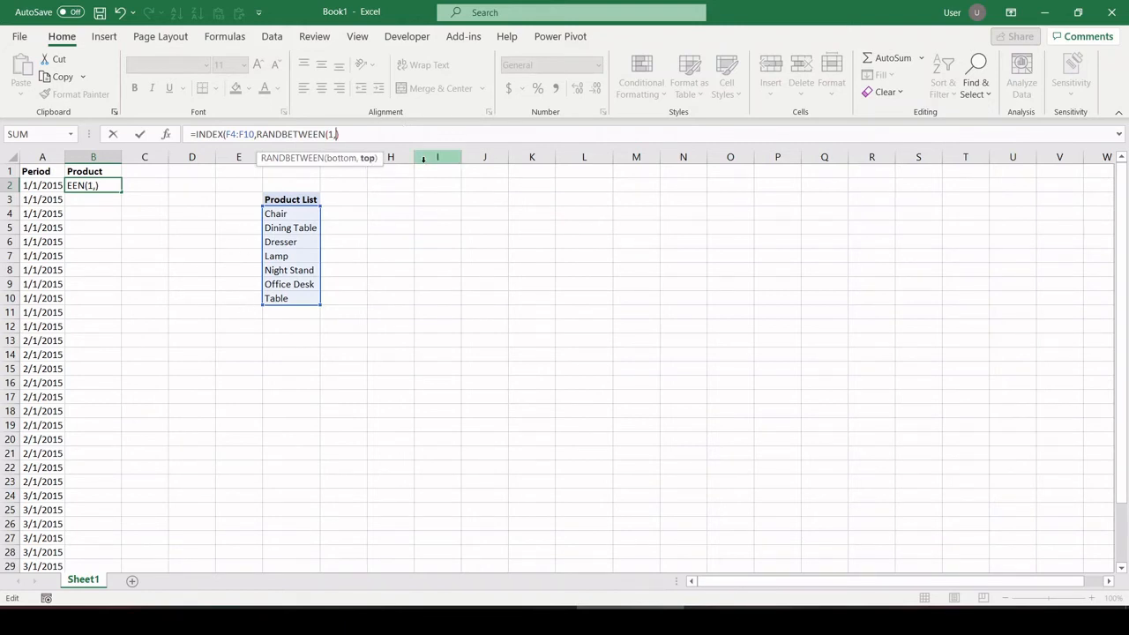
pyautogui.write('rows(F4:F10')
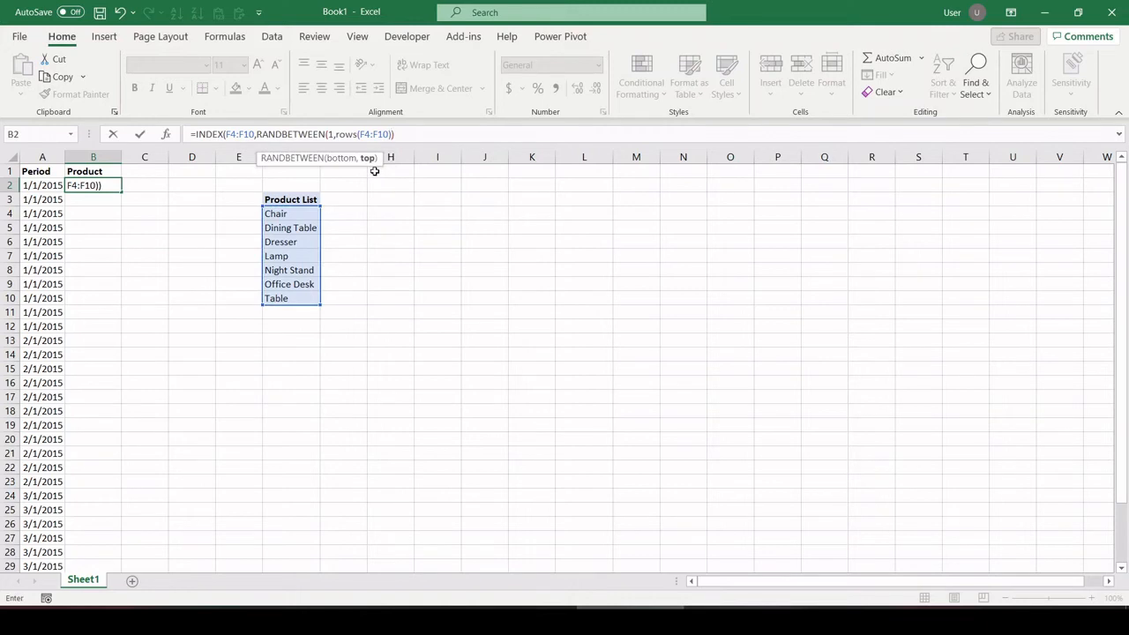
pyautogui.write(')')
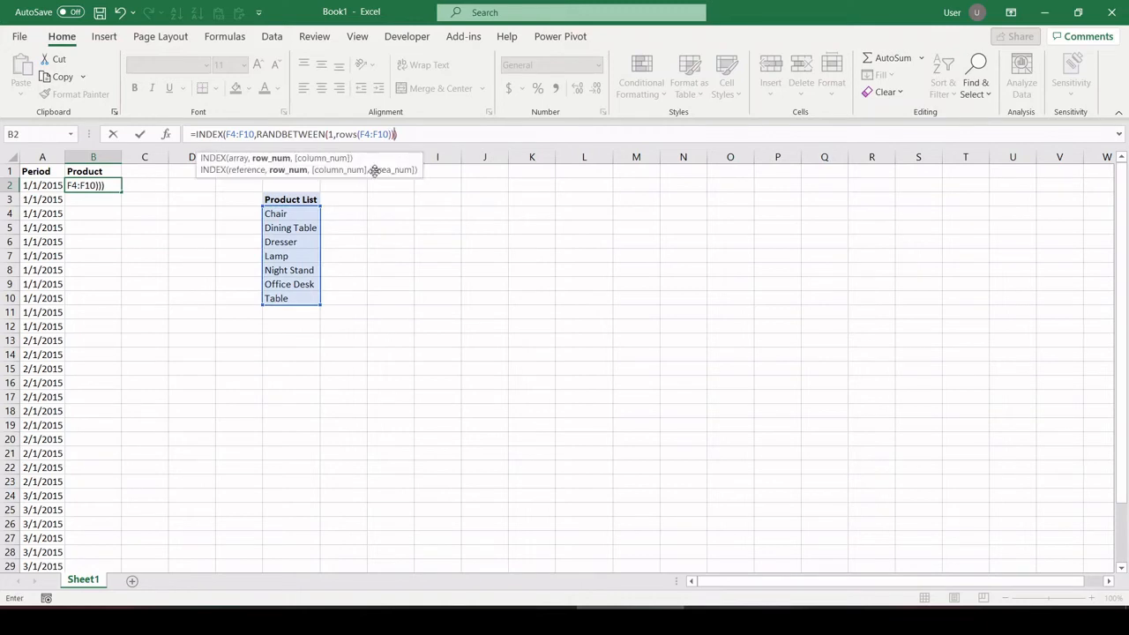
pyautogui.press('Return')
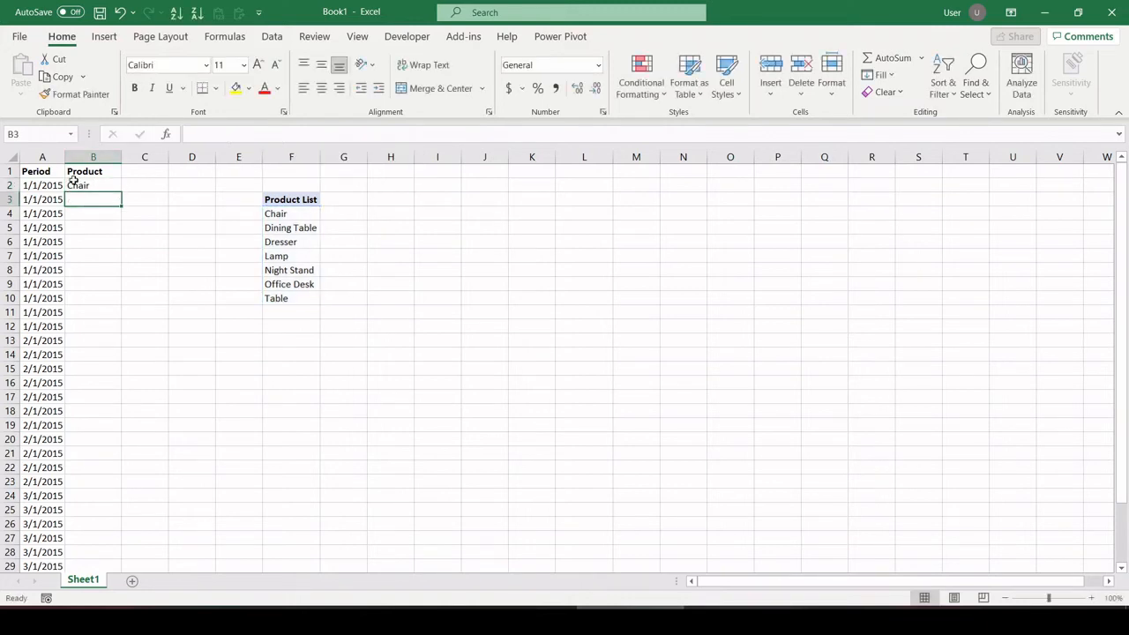
# - Retype B2 as =INDEX($F$4:$F$10,RANDBETWEEN(1,ROWS($F$4:$F$10))) and fill it down to row 22
pyautogui.write('=INDEX(F4:F10,RANDBETWEEN(1,ROWS(F4:F10)))')
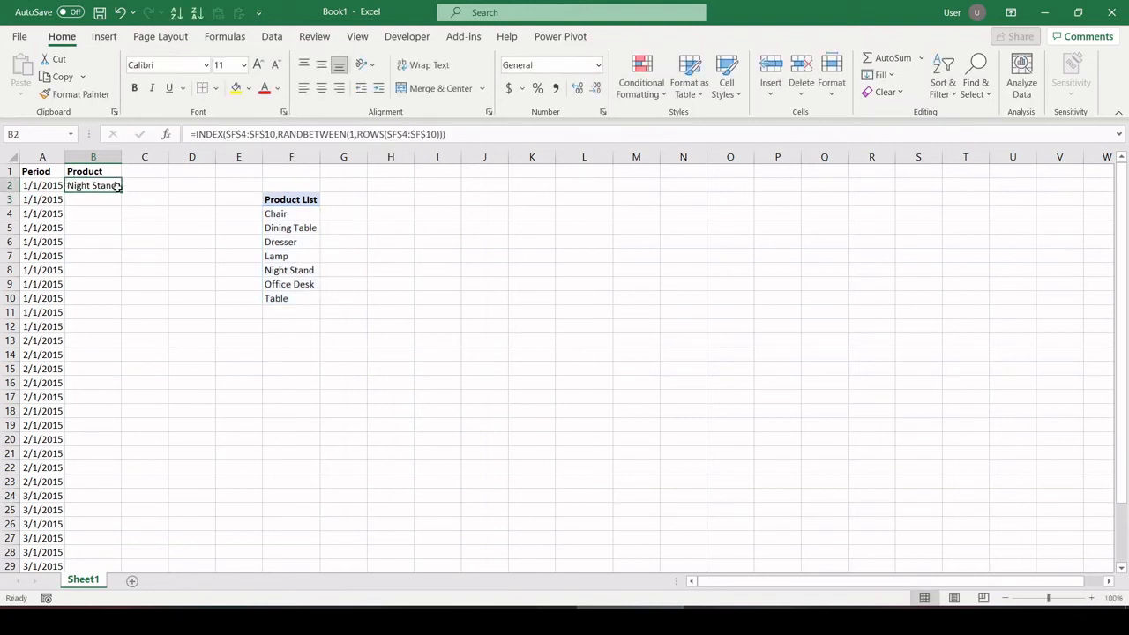
pyautogui.moveTo(92, 185); pyautogui.dragTo(92, 468)
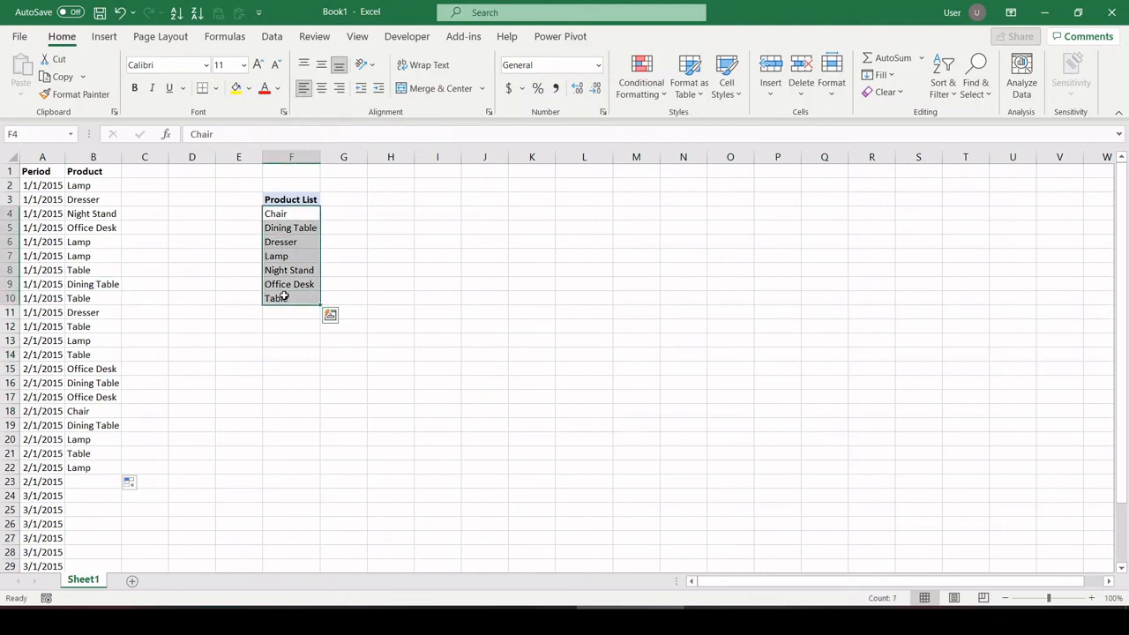
# - Deselect to view rows 2–22 showing random product names from the list
pyautogui.click(484, 339)
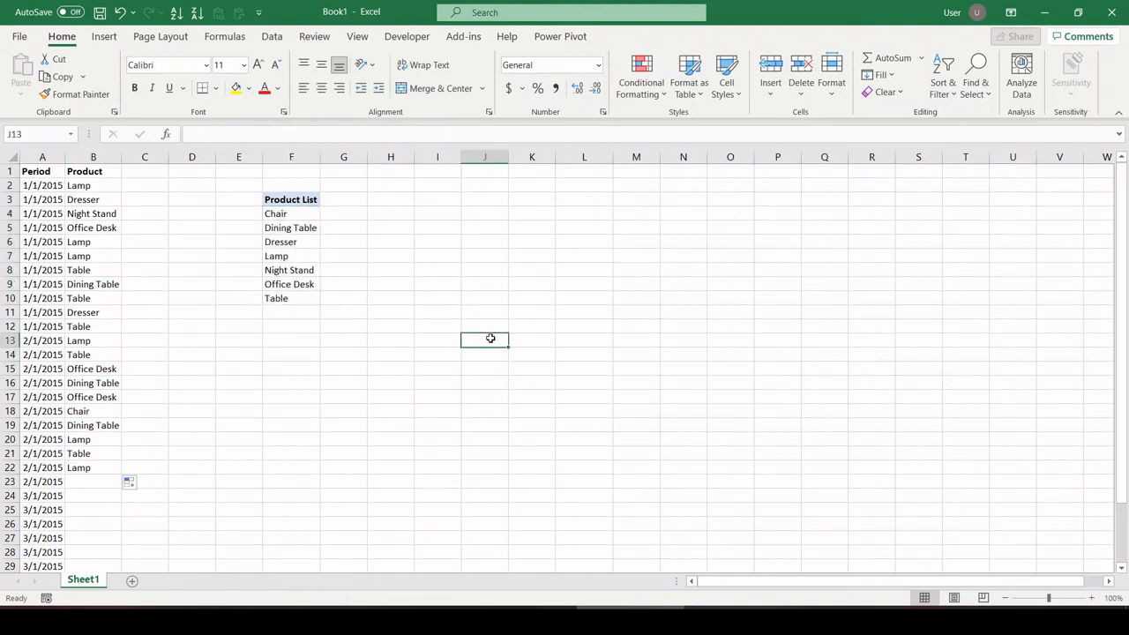